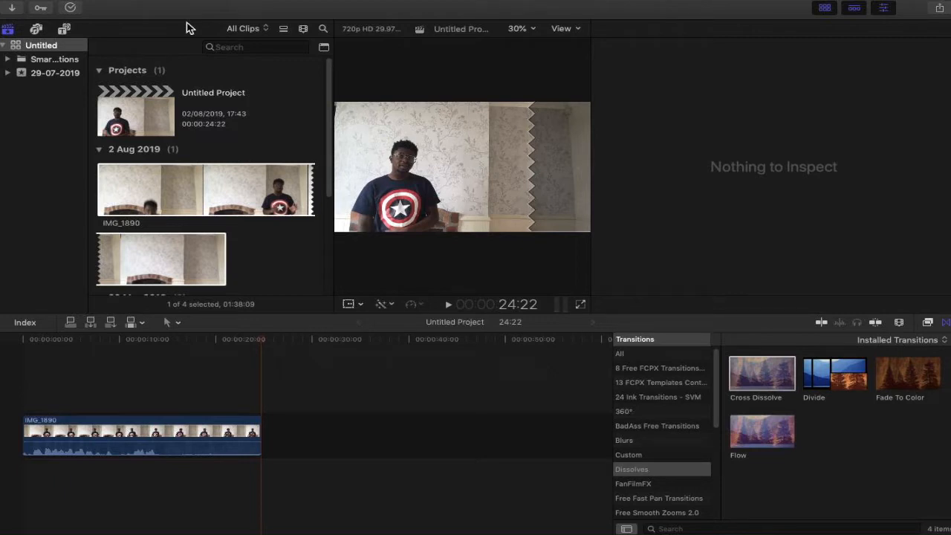
pyautogui.moveTo(207, 32)
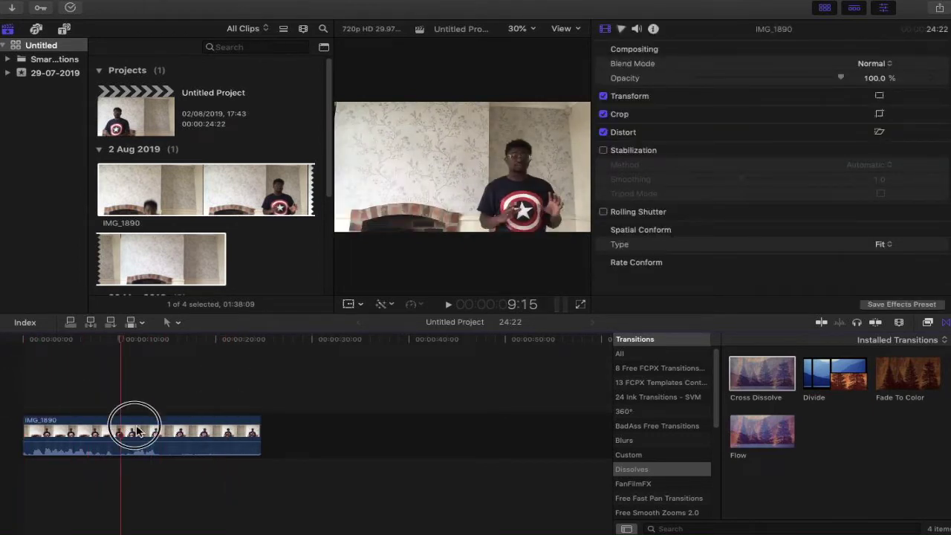
# Step: Scrub through the IMG_1890 clip and select it to show its properties in the Inspector
pyautogui.moveTo(134, 432); pyautogui.dragTo(177, 455)
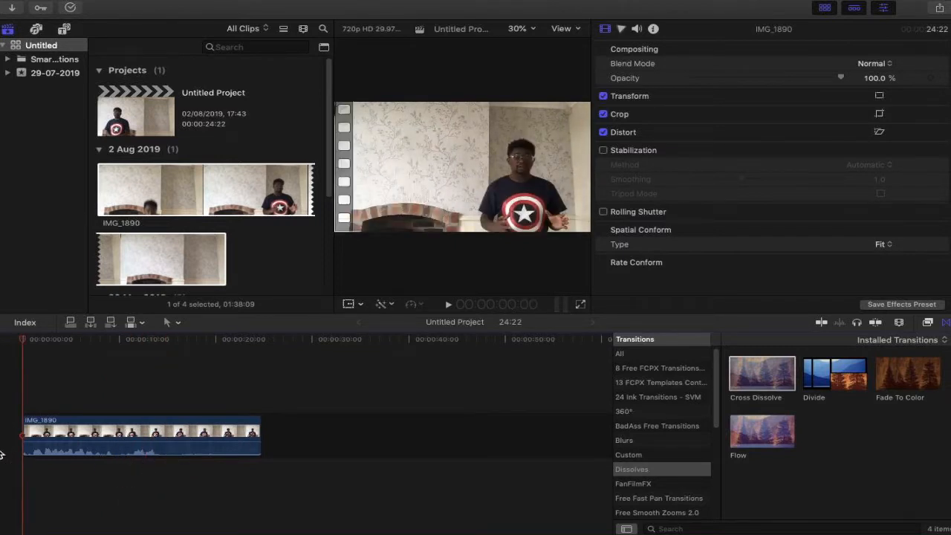
pyautogui.click(449, 304)
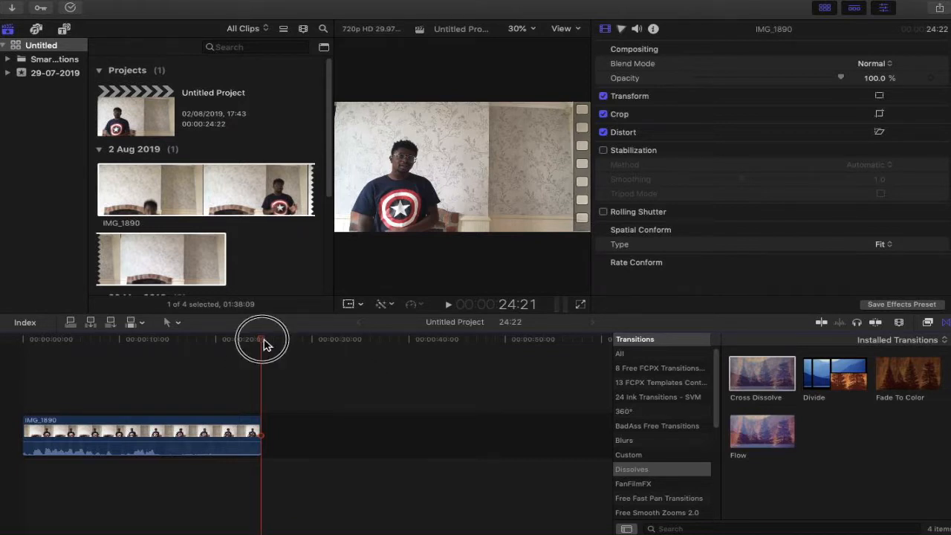
# Step: Scrub to choose a cut point, then review the shortened footage back toward the start
pyautogui.moveTo(262, 344); pyautogui.dragTo(126, 356)
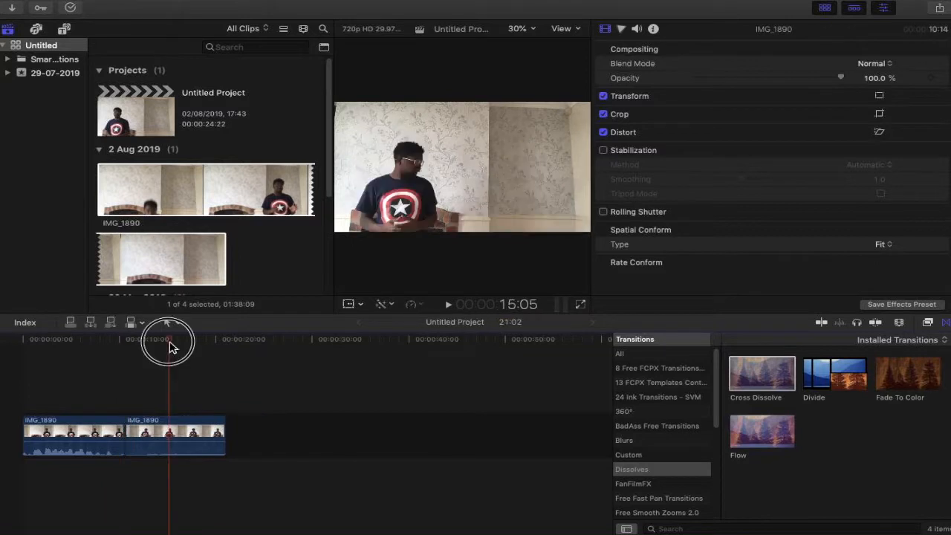
pyautogui.moveTo(167, 338); pyautogui.dragTo(51, 339)
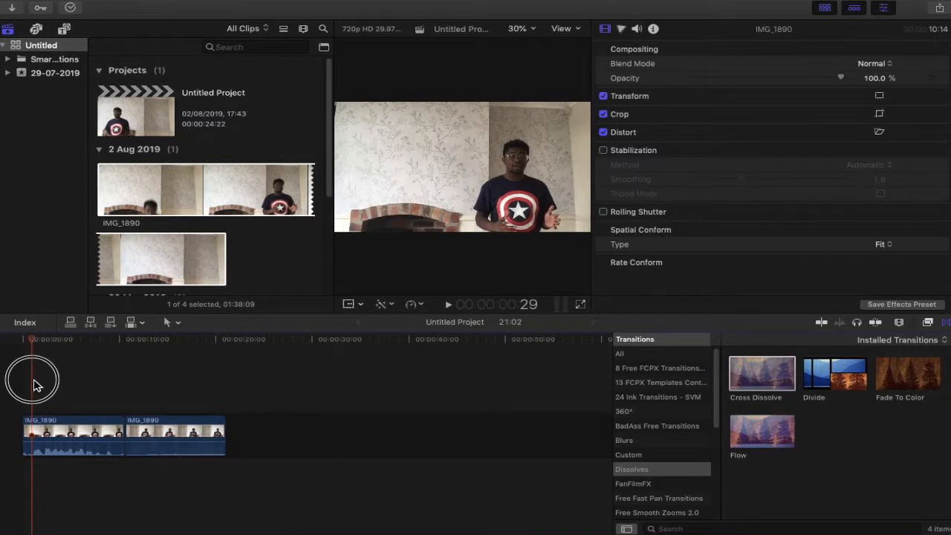
# Step: Return to the project start and select the upper IMG_1890 clip for cropping
pyautogui.click(185, 339)
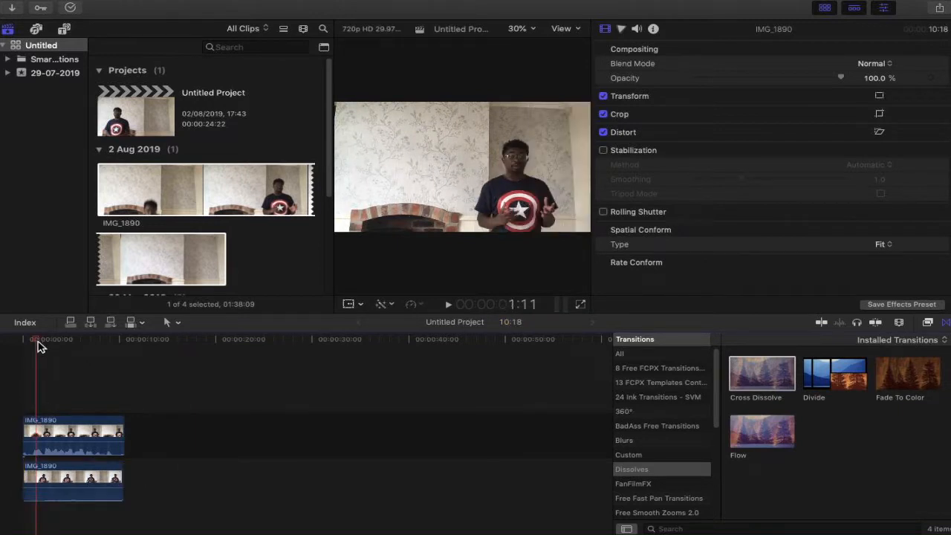
pyautogui.click(63, 386)
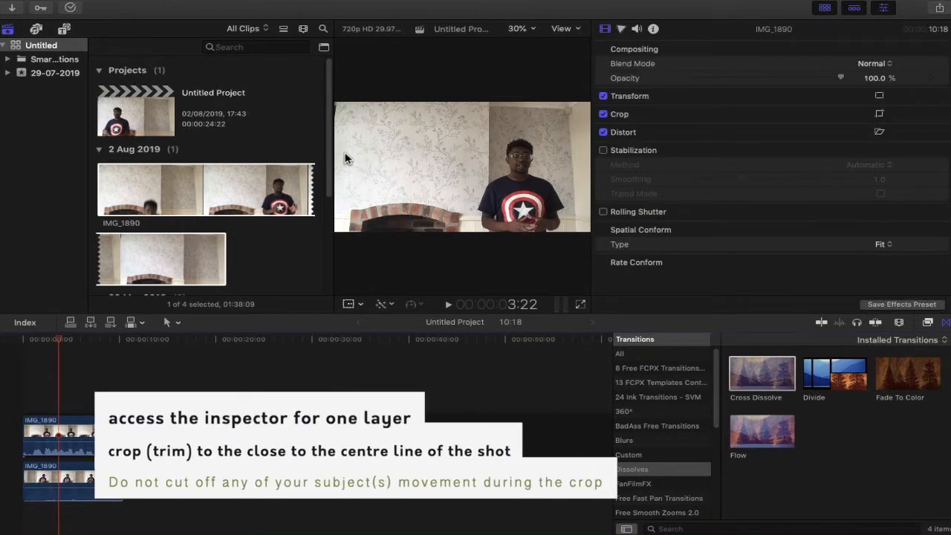
pyautogui.moveTo(461, 181)
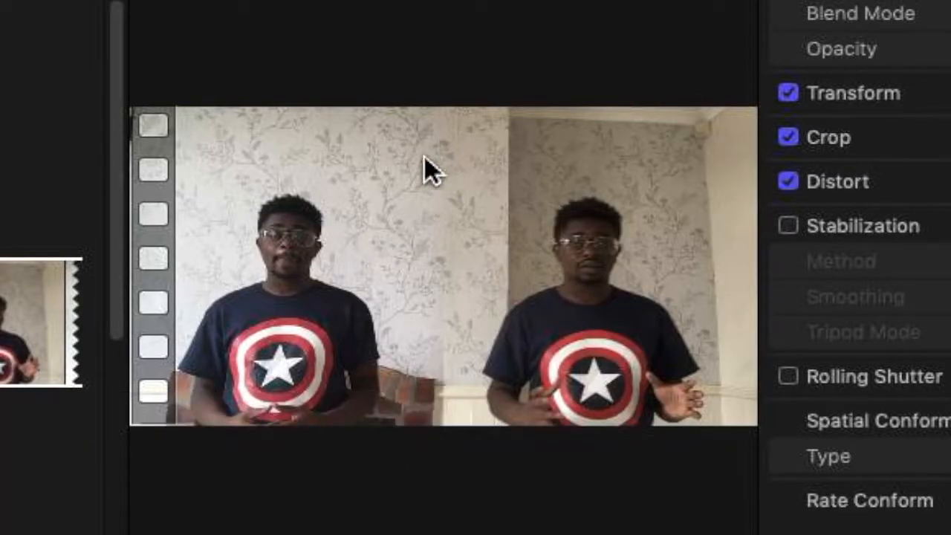
pyautogui.moveTo(464, 179)
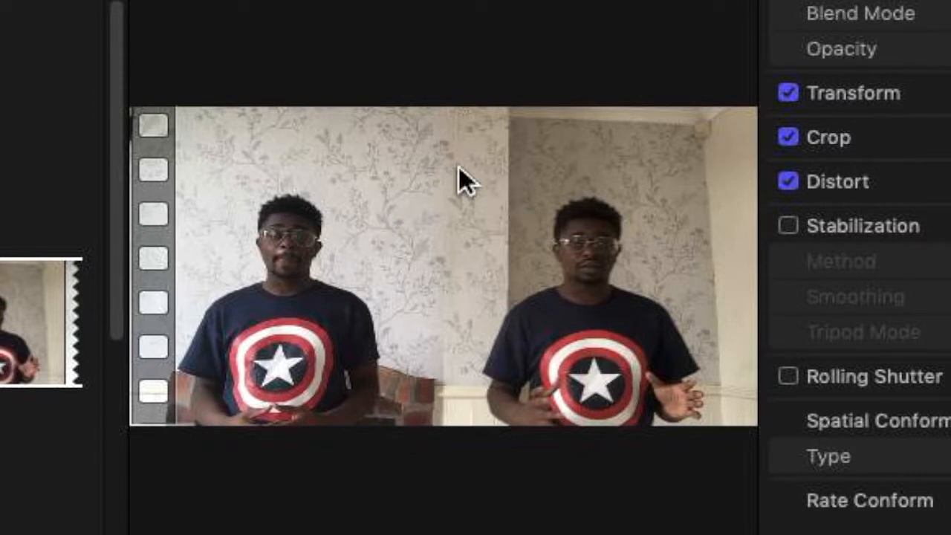
pyautogui.moveTo(527, 211)
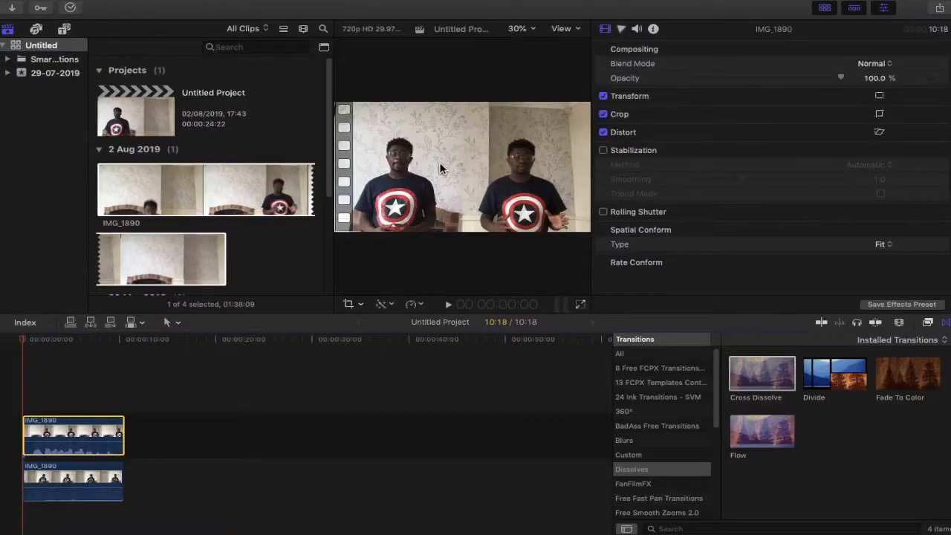
pyautogui.moveTo(489, 158)
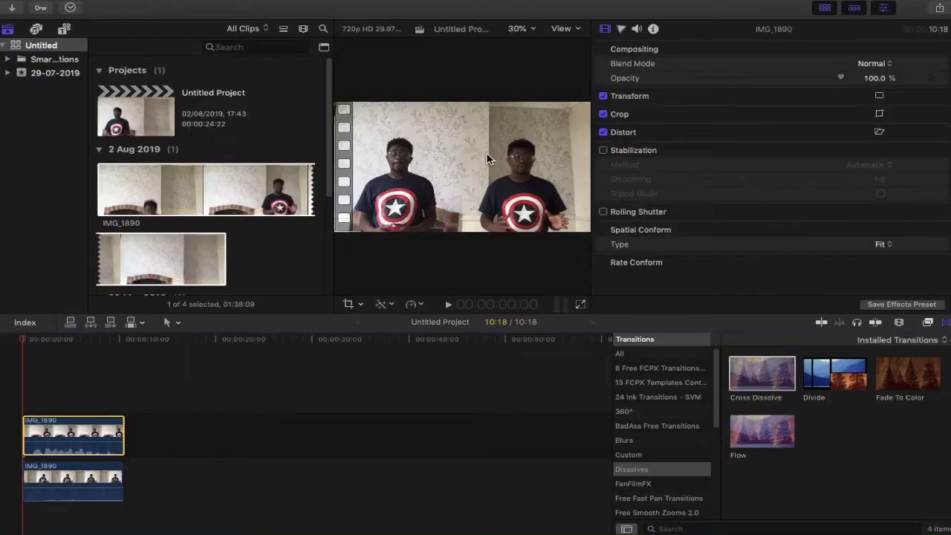
pyautogui.moveTo(151, 394)
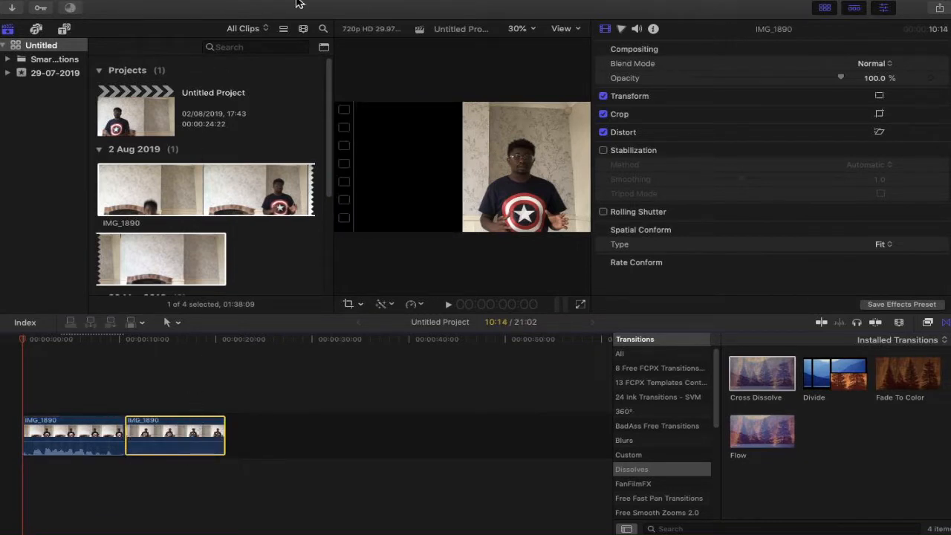
pyautogui.moveTo(136, 416)
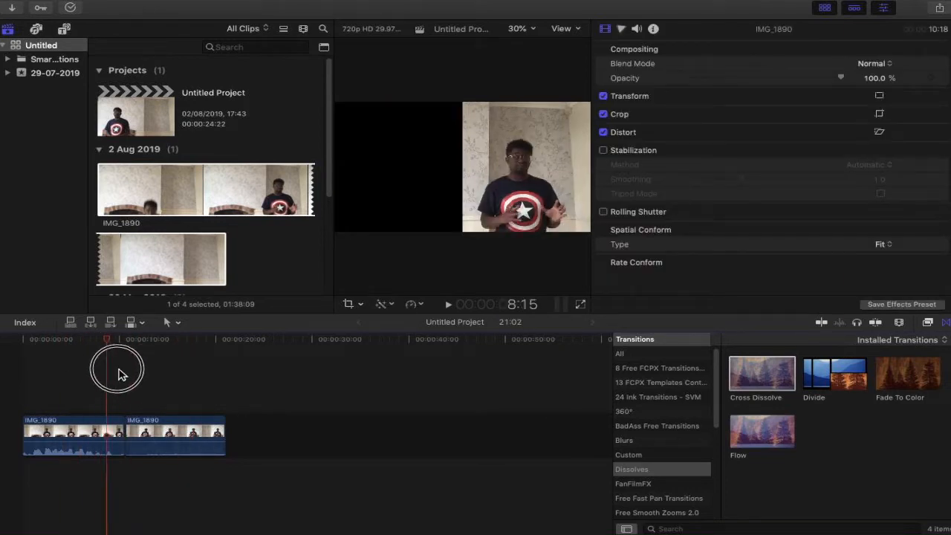
# Step: Match the second clip's colour to a frame of the first shot with Match Color
pyautogui.click(175, 434)
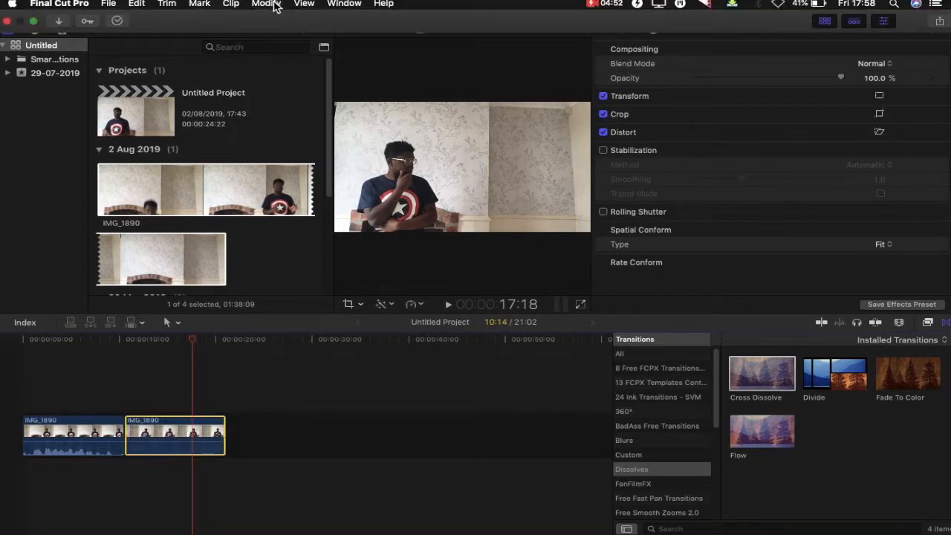
pyautogui.click(267, 5)
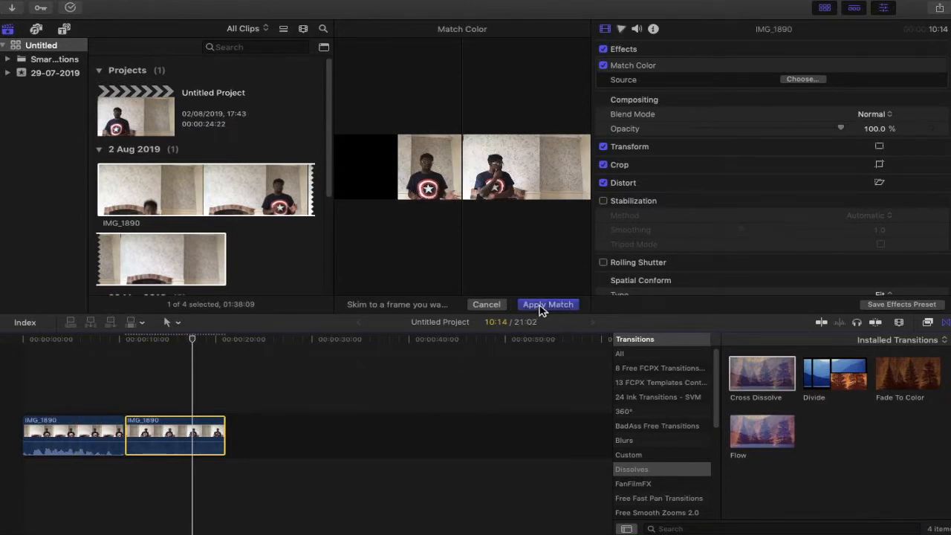
pyautogui.click(548, 303)
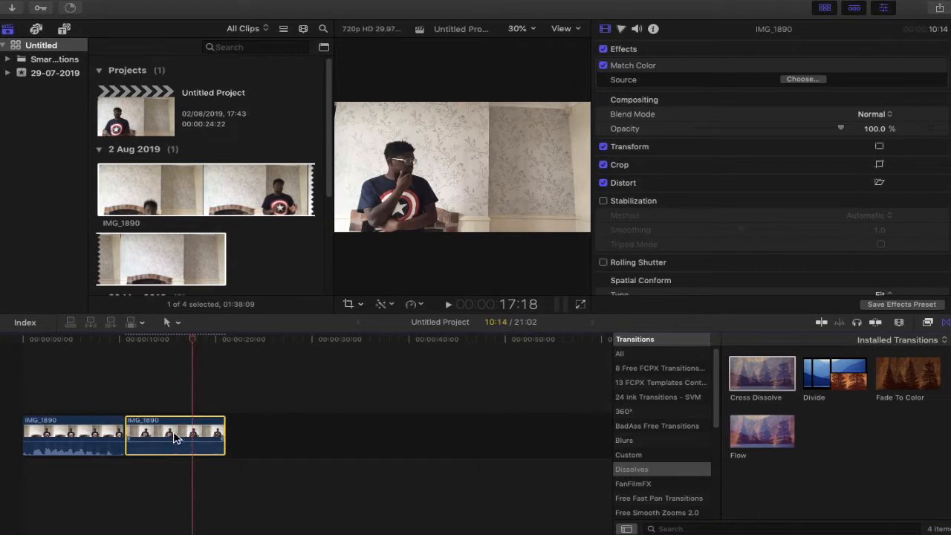
# Step: Stack the colour-matched clip above the first and return to the start
pyautogui.moveTo(175, 434); pyautogui.dragTo(72, 482)
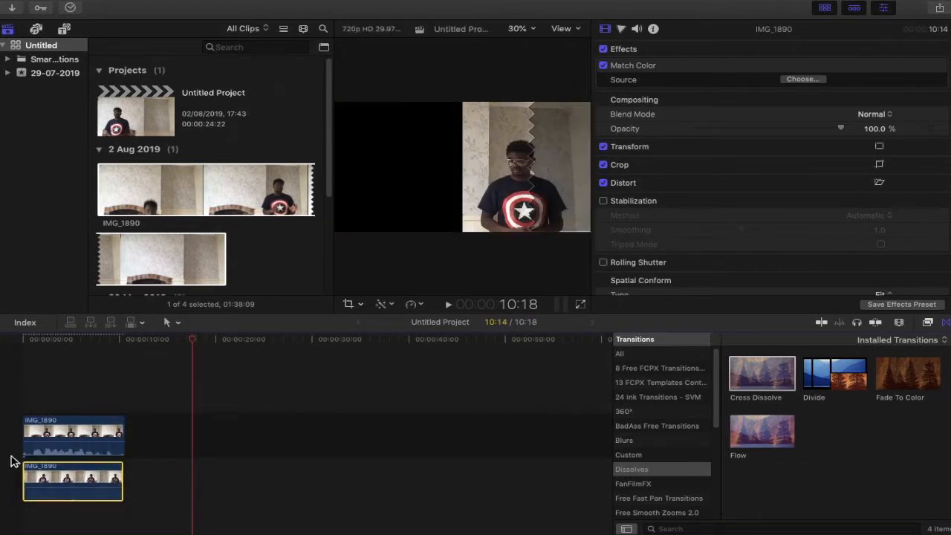
pyautogui.click(22, 339)
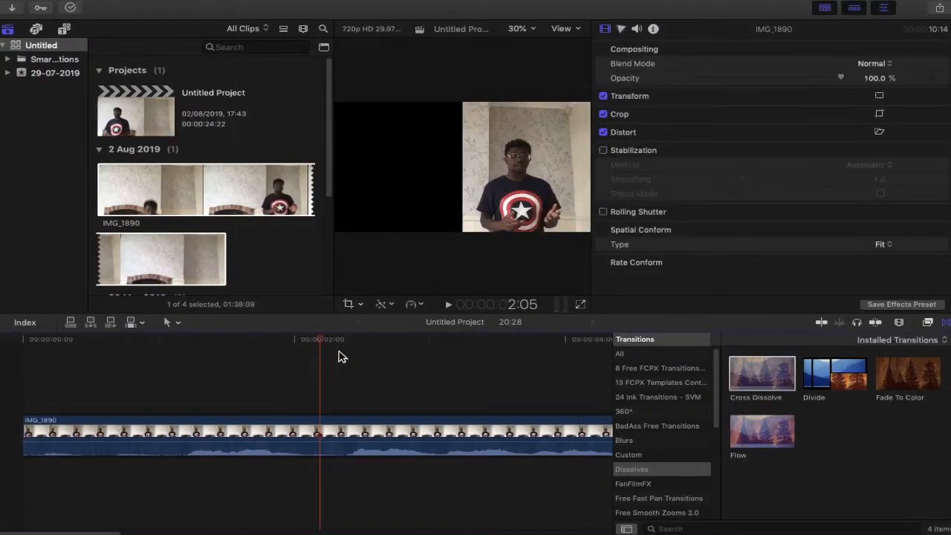
pyautogui.moveTo(405, 419)
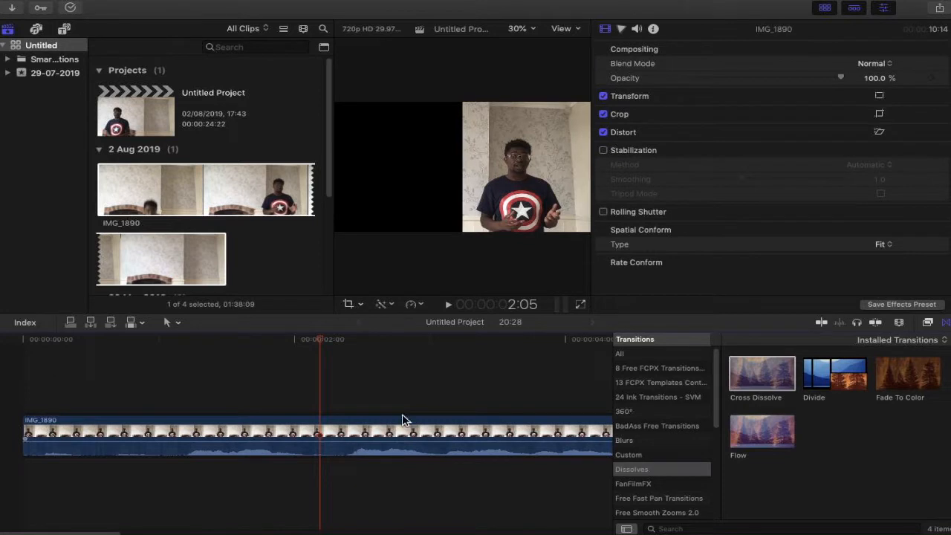
pyautogui.moveTo(360, 453)
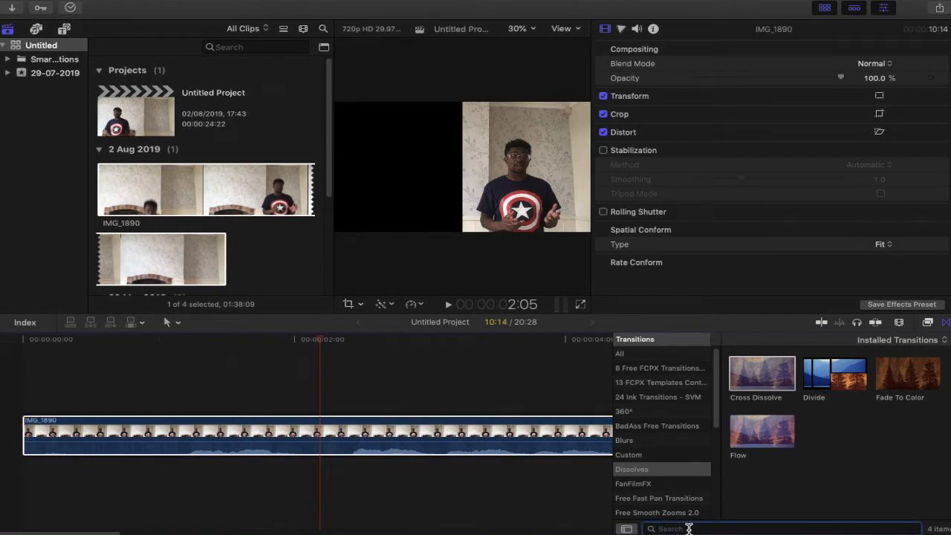
# Step: Search the effects library for DRAW and add the Draw Mask effect to the clip
pyautogui.click(927, 321)
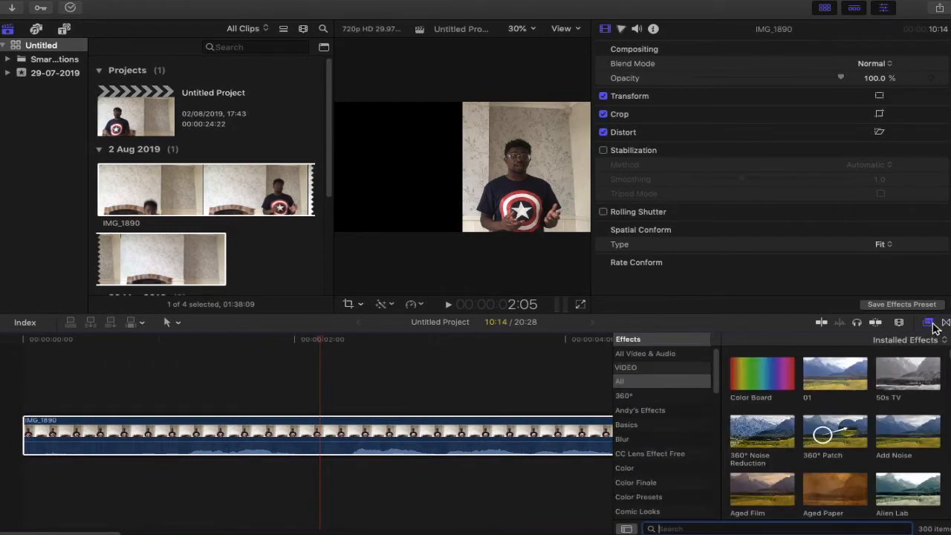
pyautogui.click(927, 321)
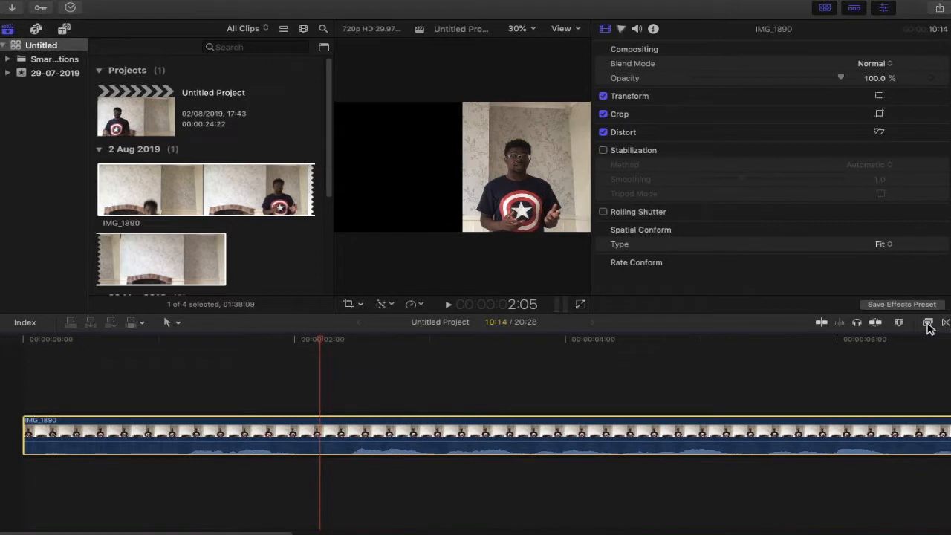
pyautogui.click(928, 321)
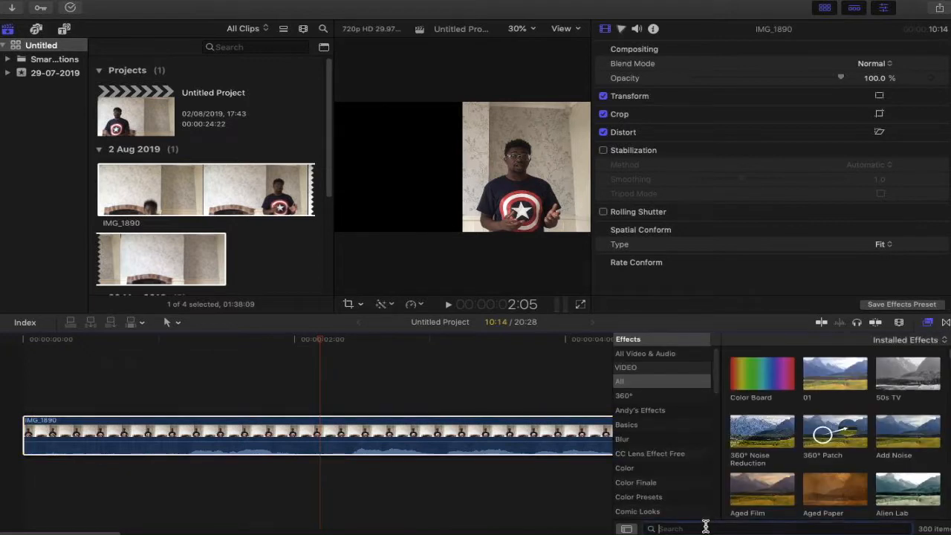
pyautogui.write('DRAW')
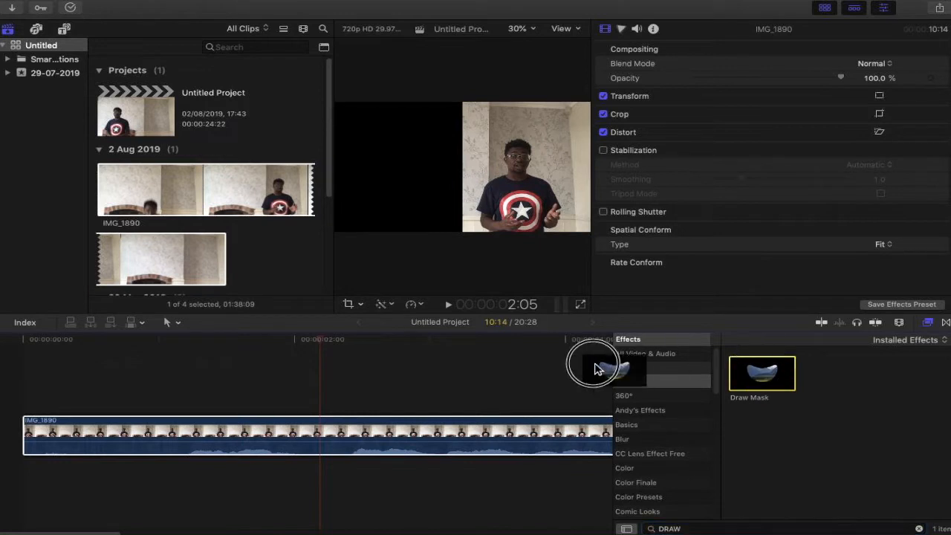
pyautogui.doubleClick(762, 373)
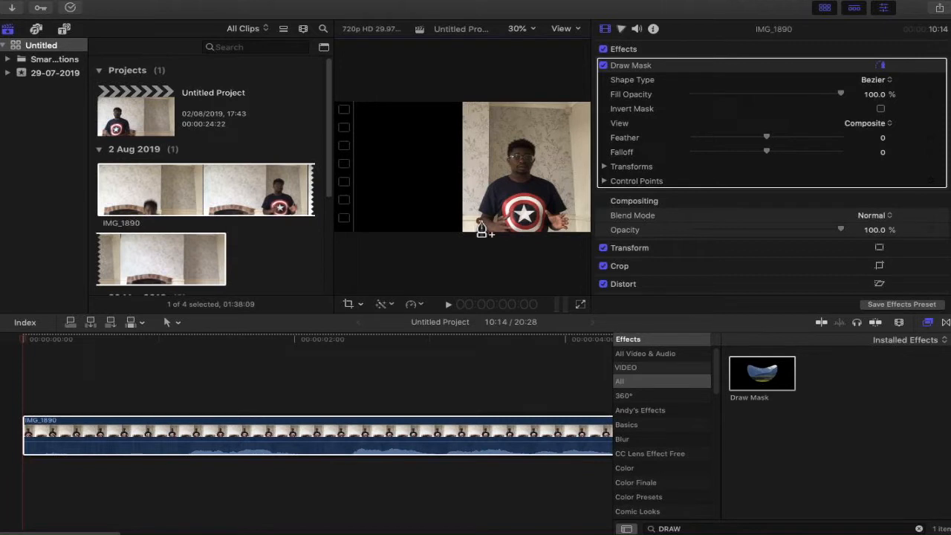
pyautogui.moveTo(479, 220)
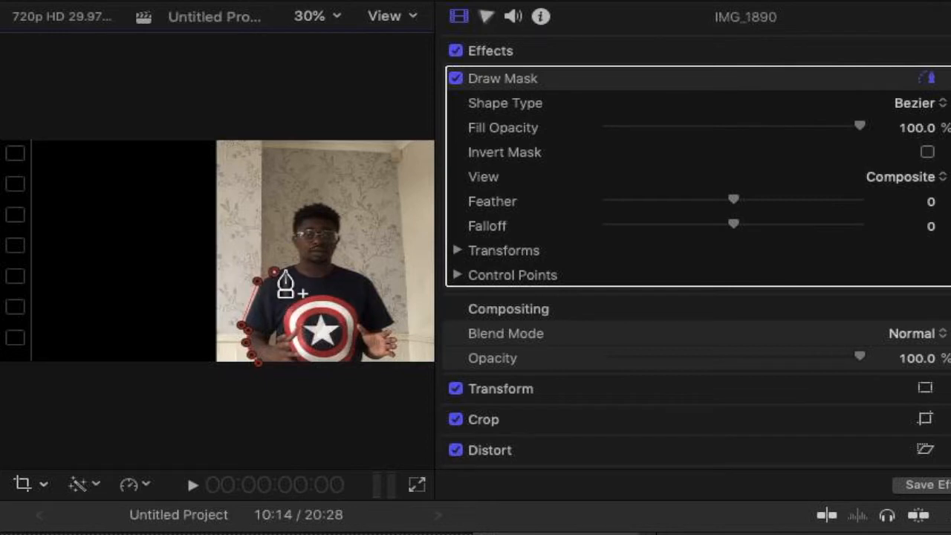
pyautogui.moveTo(296, 283)
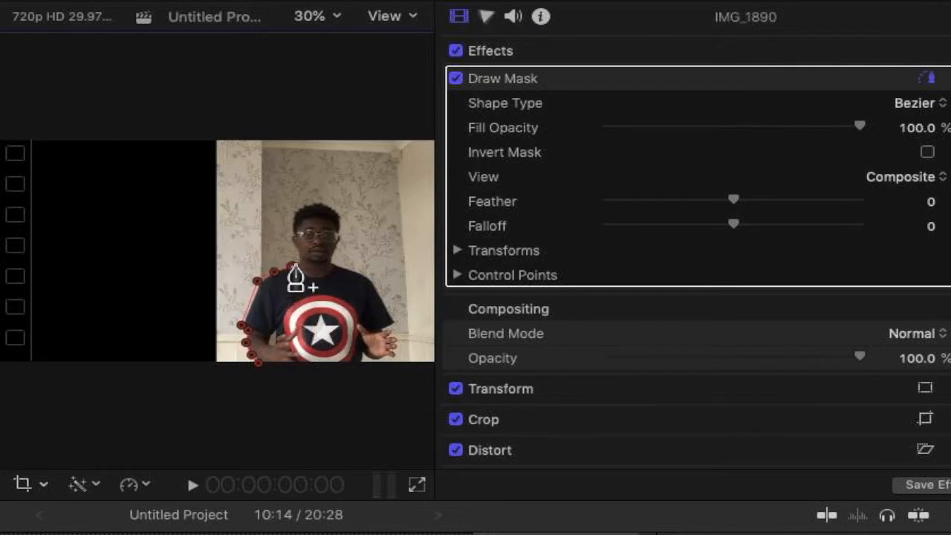
pyautogui.moveTo(292, 253)
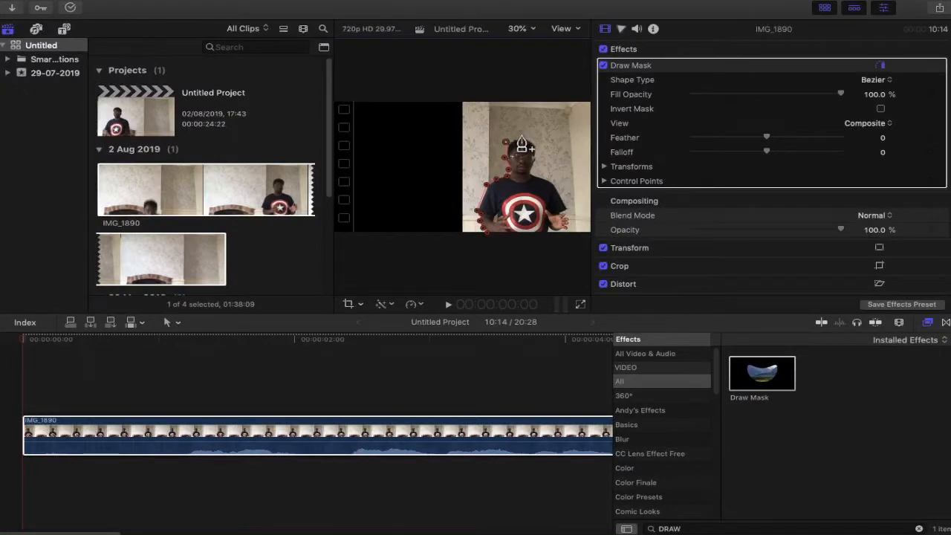
pyautogui.moveTo(541, 158)
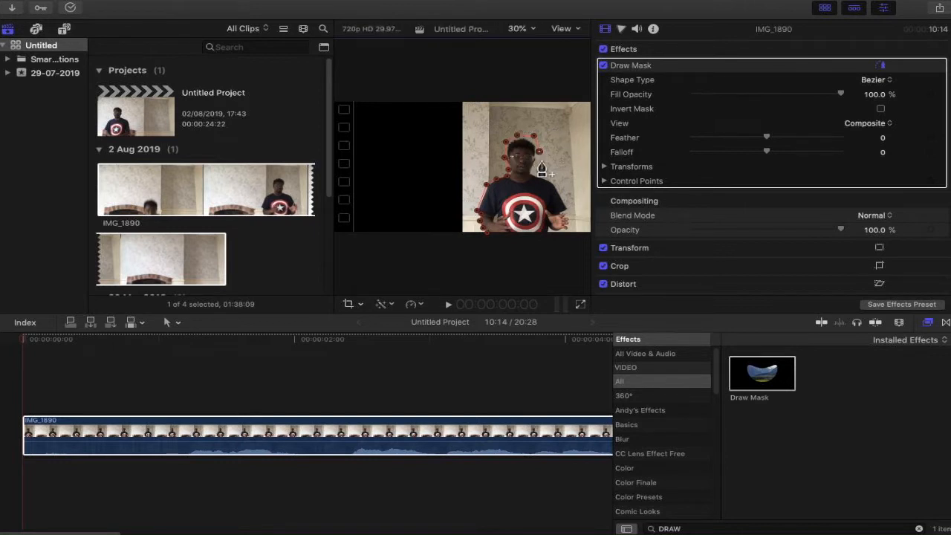
pyautogui.moveTo(551, 184)
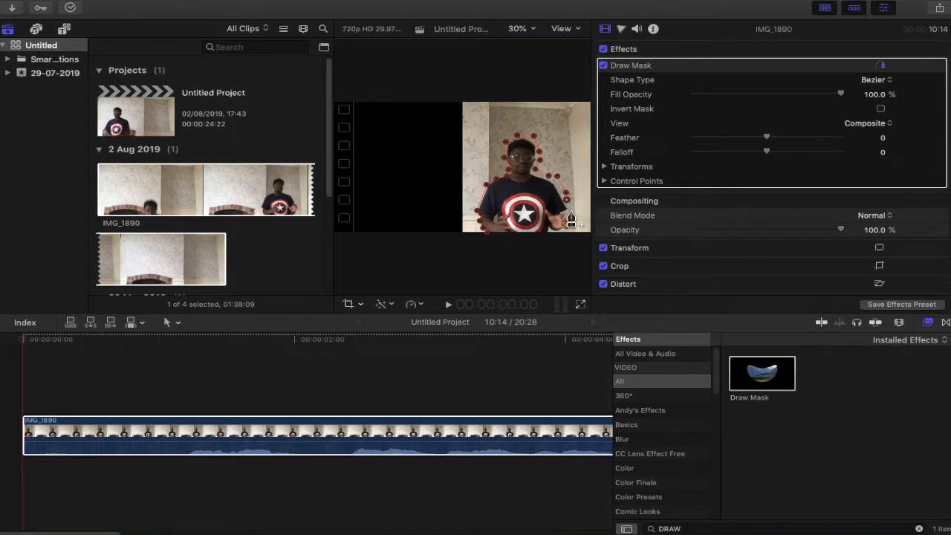
pyautogui.moveTo(580, 227)
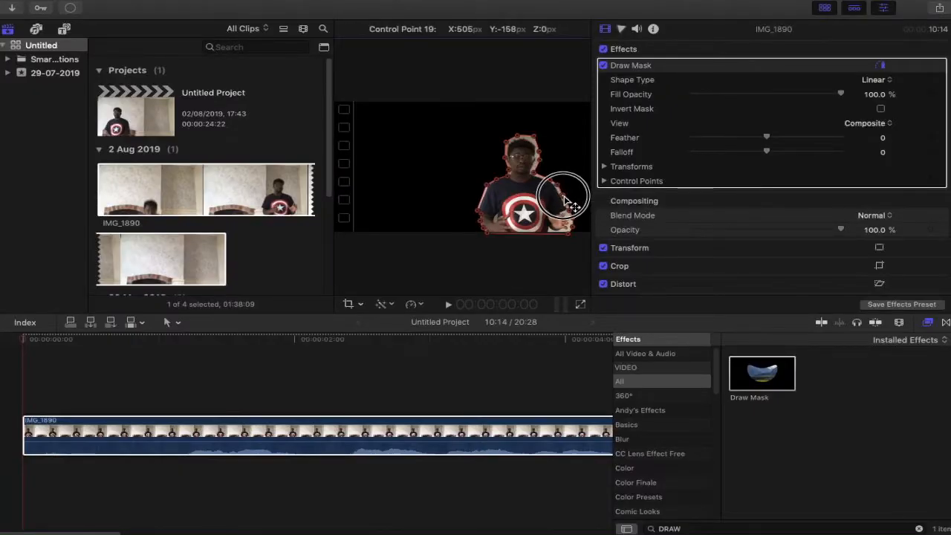
# Step: Refine mask outline points, pulling one closer in around the head
pyautogui.click(568, 201)
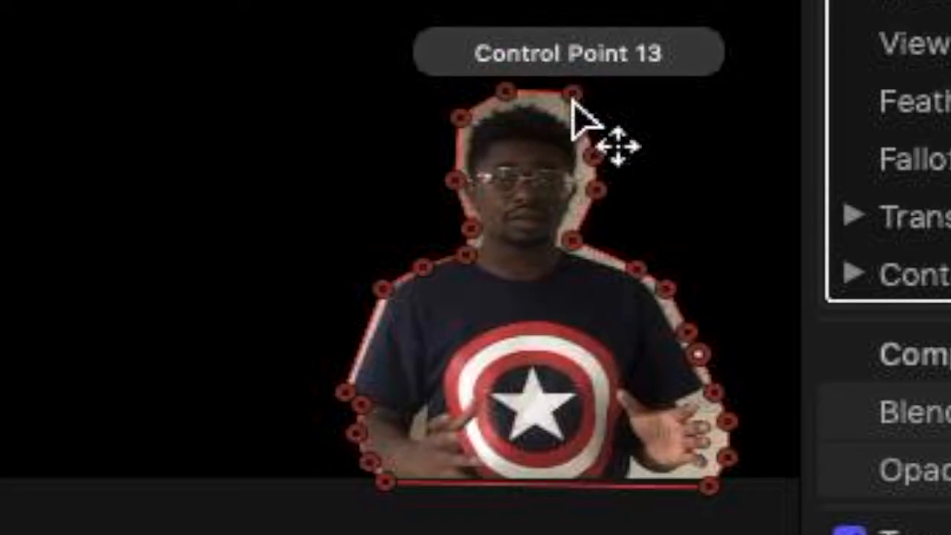
pyautogui.click(564, 104)
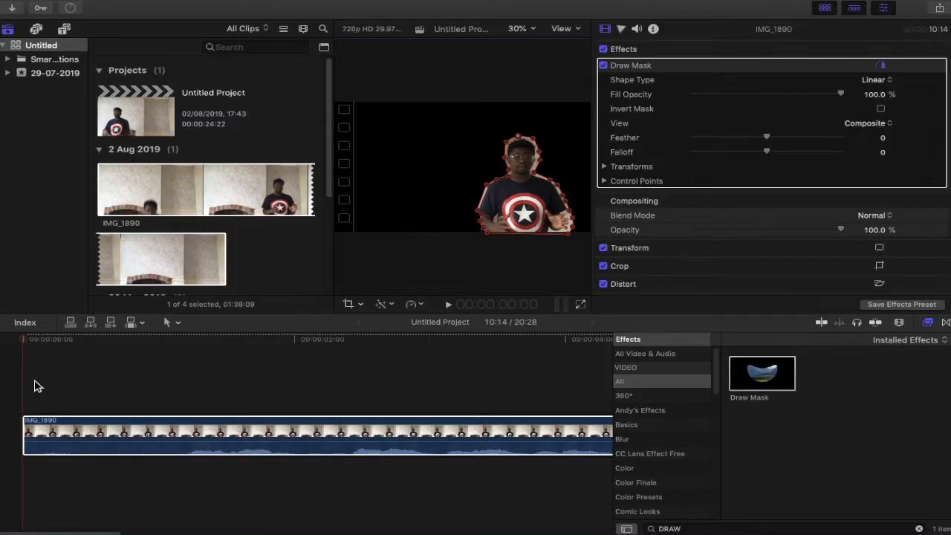
pyautogui.moveTo(74, 356)
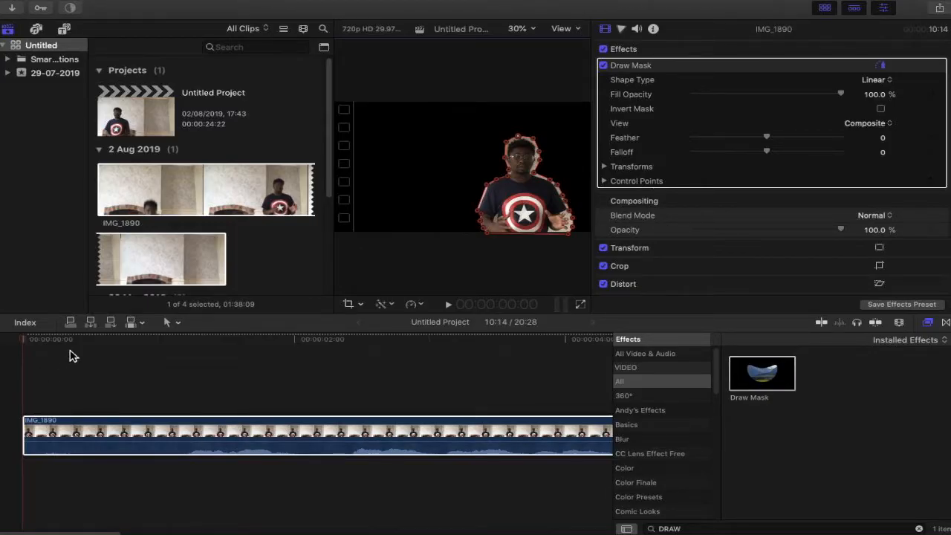
# Step: Set the viewer zoom to 50 percent
pyautogui.click(521, 28)
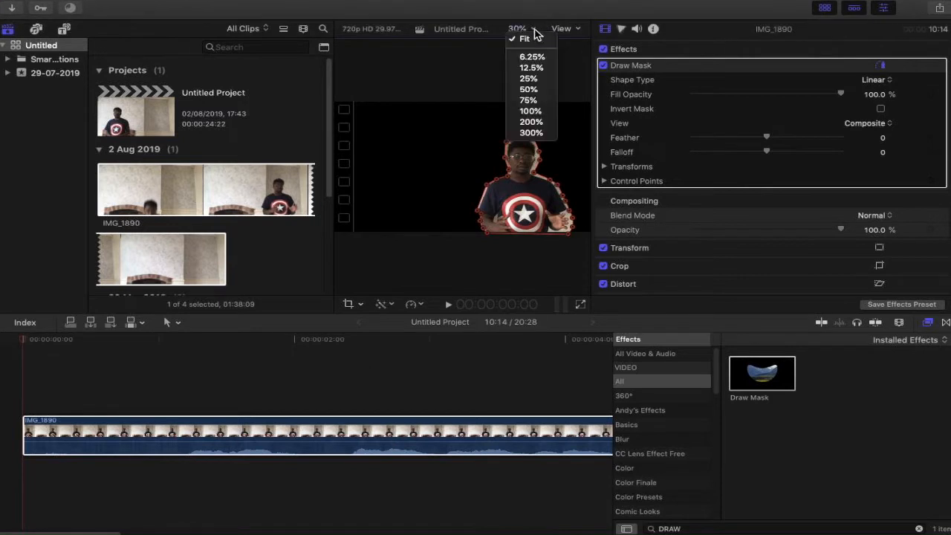
pyautogui.moveTo(529, 89)
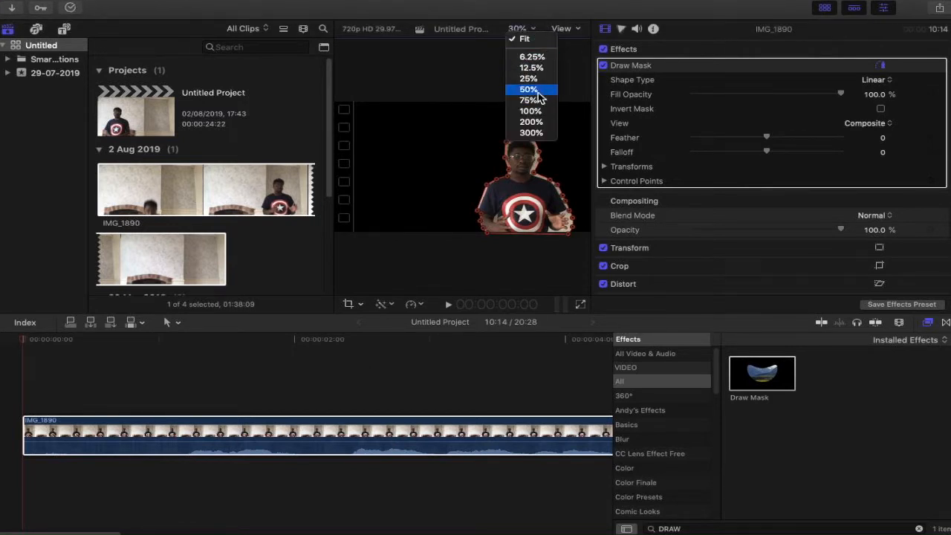
pyautogui.click(530, 89)
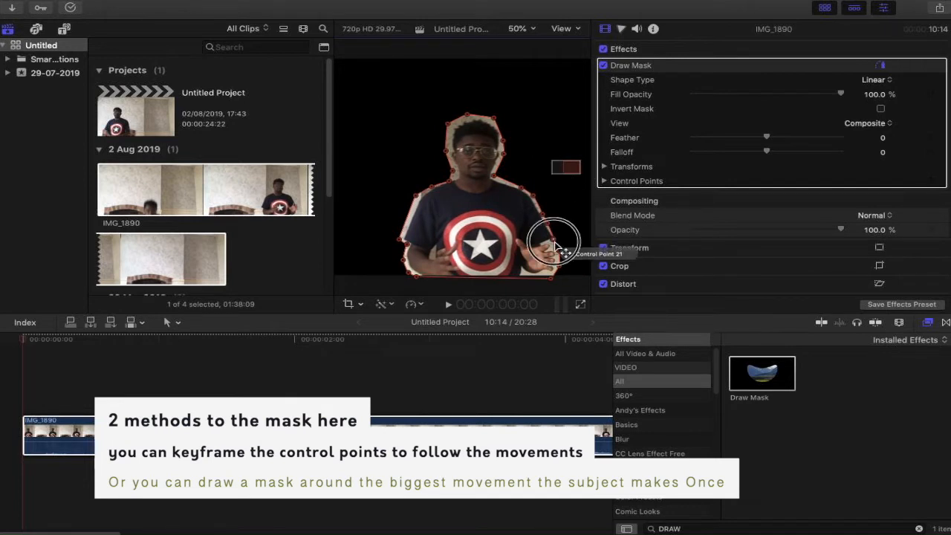
pyautogui.moveTo(544, 254)
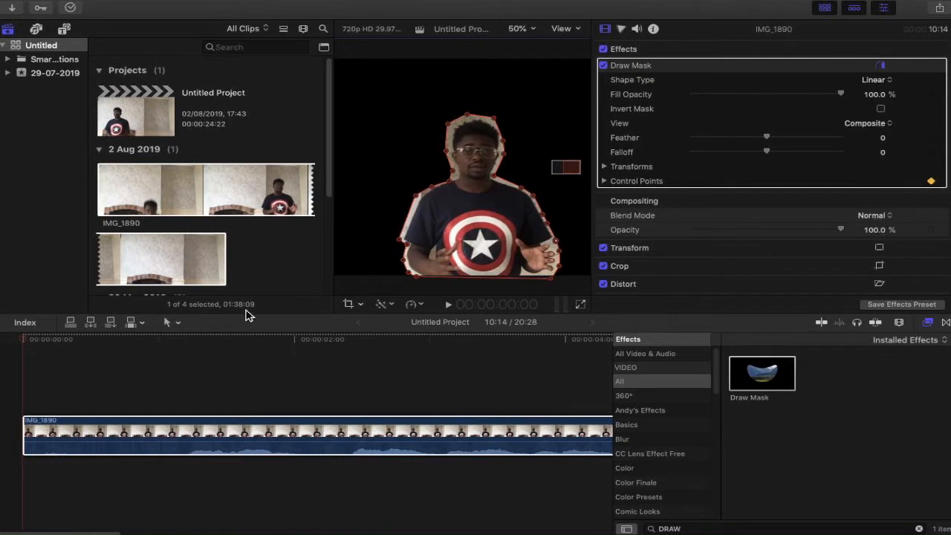
# Step: From the clip start, adjust mask points near the face and beside the head
pyautogui.click(42, 345)
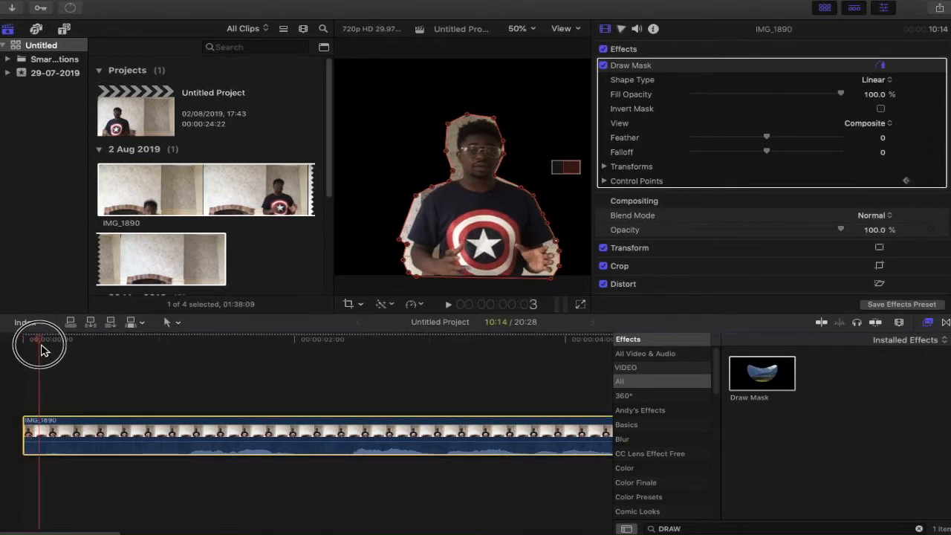
pyautogui.moveTo(537, 202)
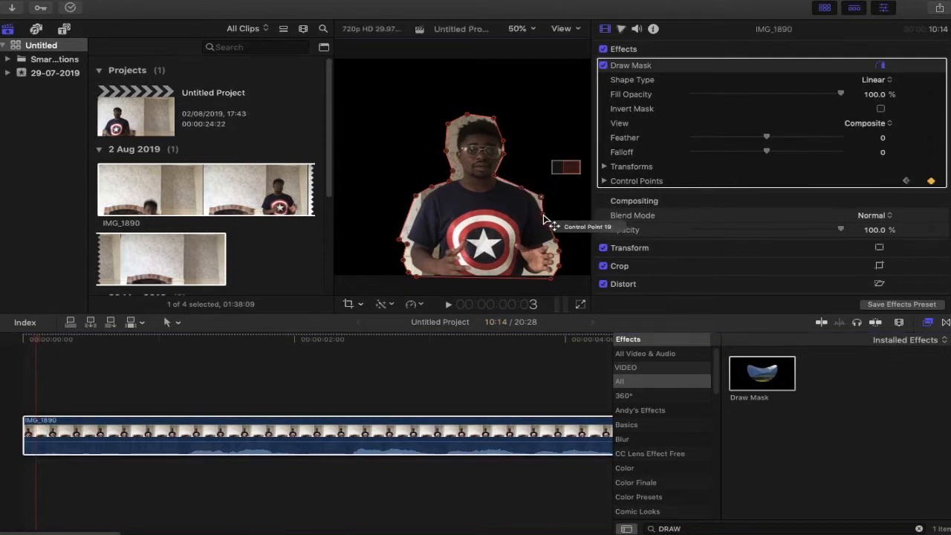
pyautogui.moveTo(550, 229)
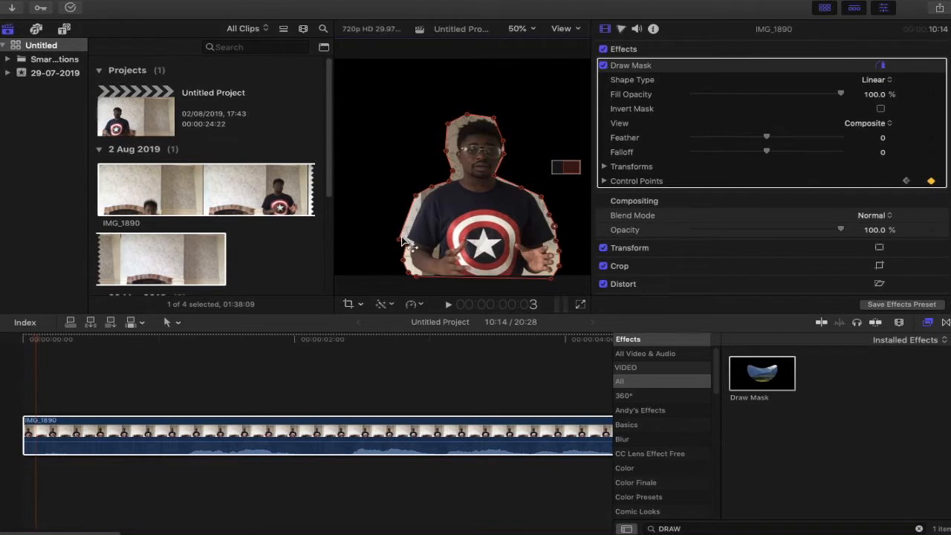
pyautogui.moveTo(417, 215)
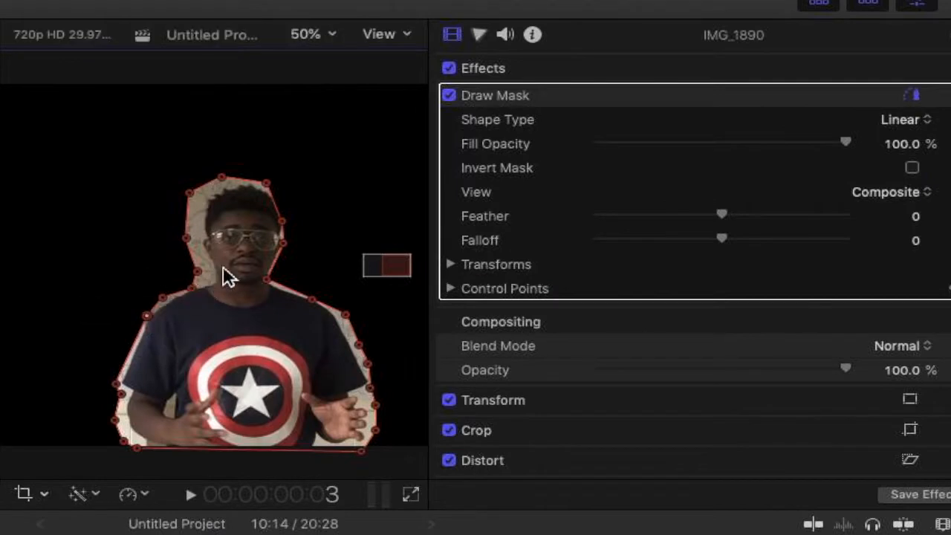
pyautogui.click(279, 280)
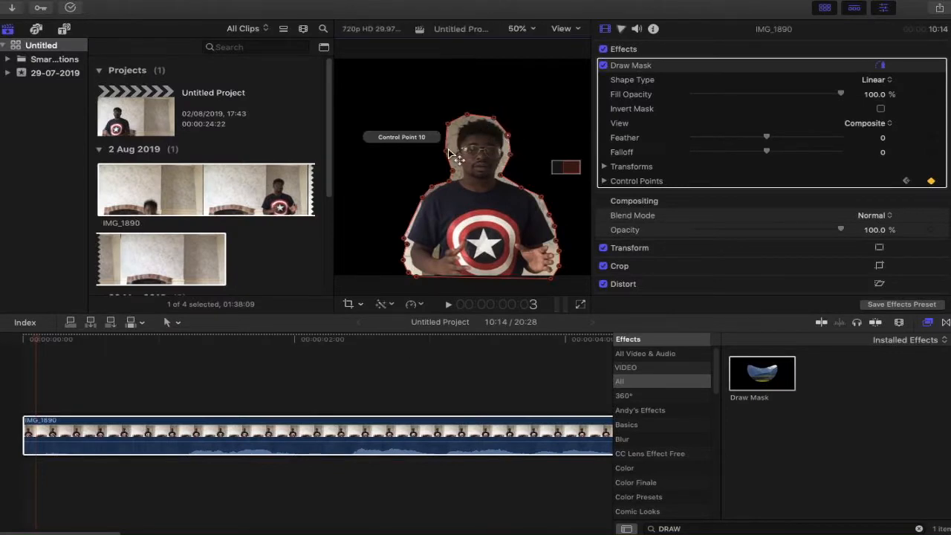
pyautogui.click(591, 394)
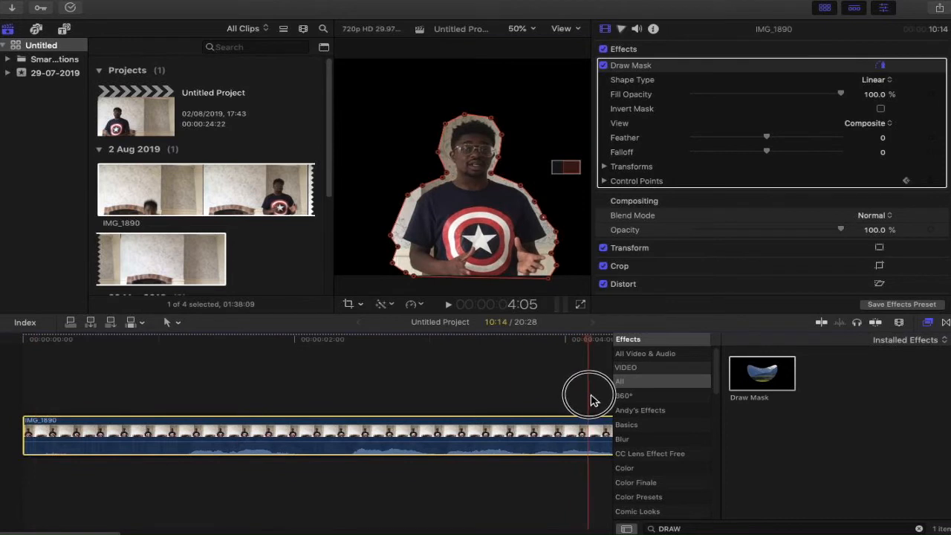
# Step: Move to a later frame and scrub through the clip to check the mask
pyautogui.click(422, 349)
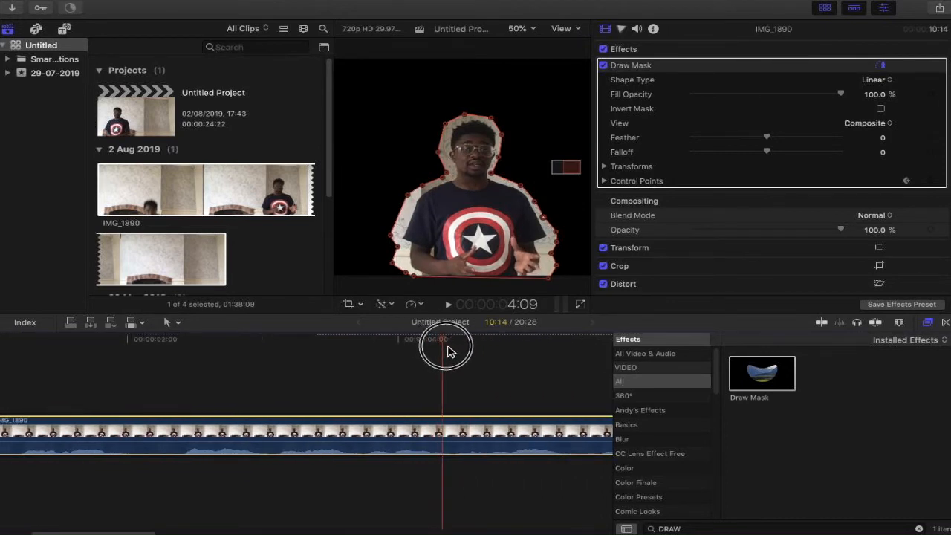
pyautogui.moveTo(443, 349); pyautogui.dragTo(513, 364)
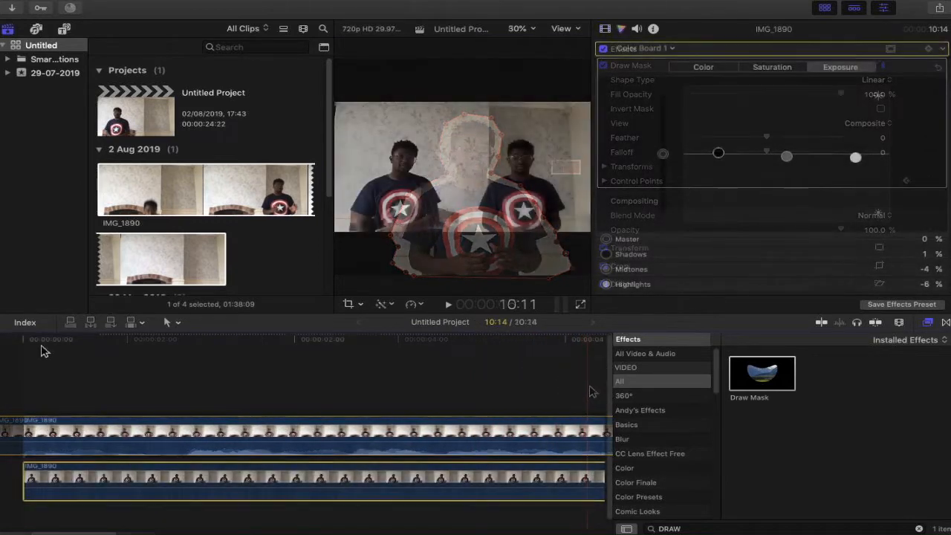
pyautogui.click(604, 65)
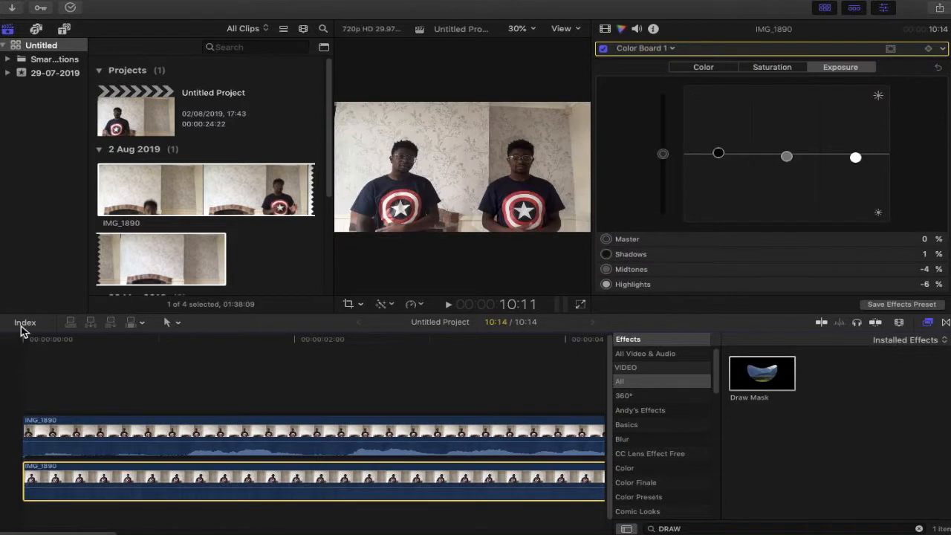
pyautogui.click(449, 304)
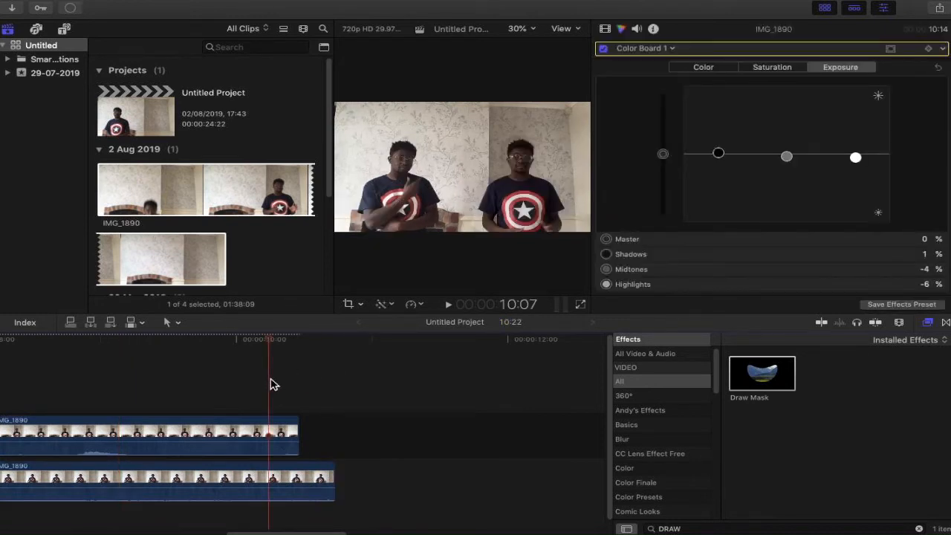
# Step: Adjust the top clip's Color Board exposure and show its effect settings in the Inspector
pyautogui.moveTo(271, 473); pyautogui.dragTo(152, 472)
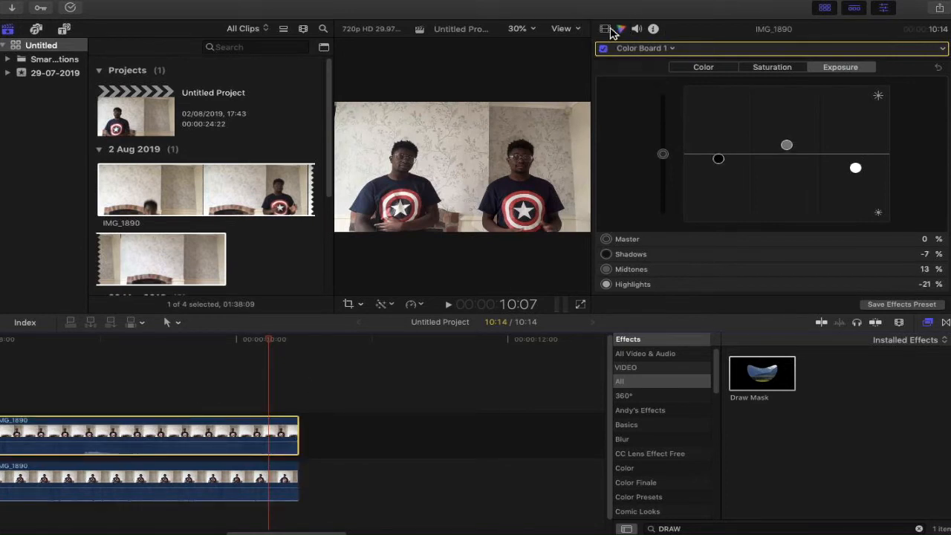
pyautogui.click(607, 28)
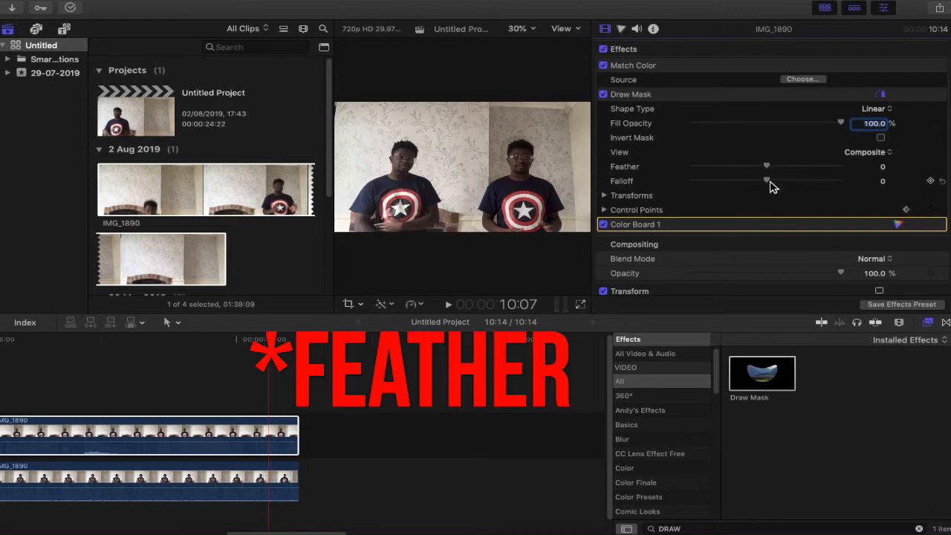
pyautogui.moveTo(770, 175)
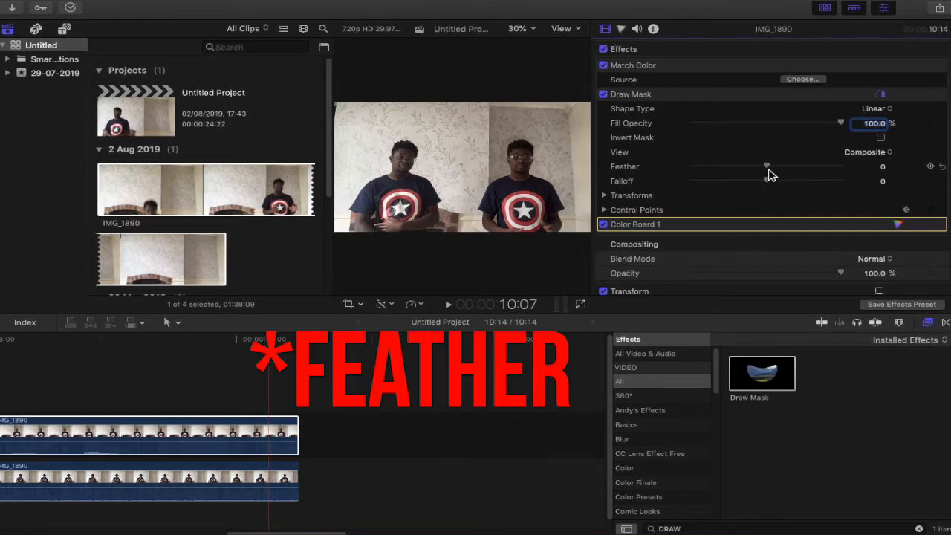
# Step: Raise the Draw Mask feather to 30 and scrub through the composite to review it
pyautogui.moveTo(767, 165); pyautogui.dragTo(776, 165)
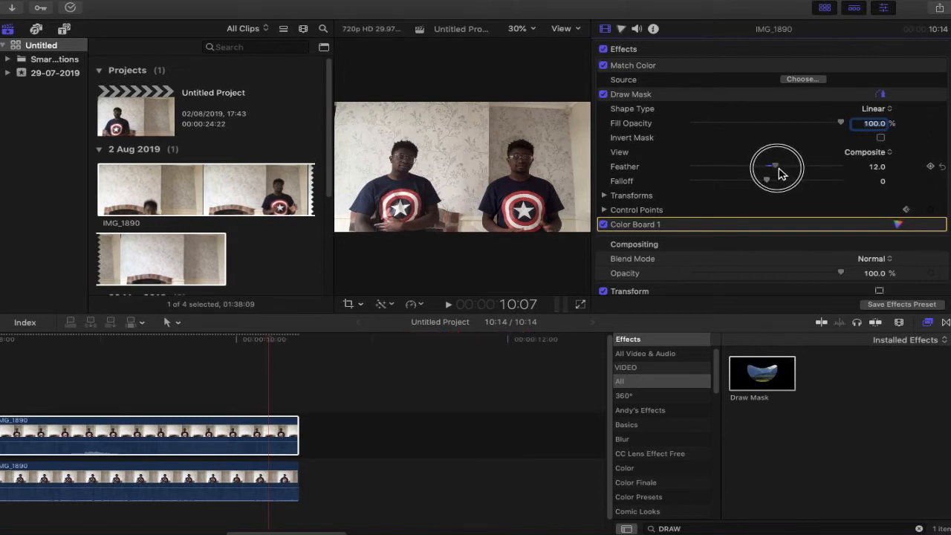
pyautogui.moveTo(776, 166); pyautogui.dragTo(788, 167)
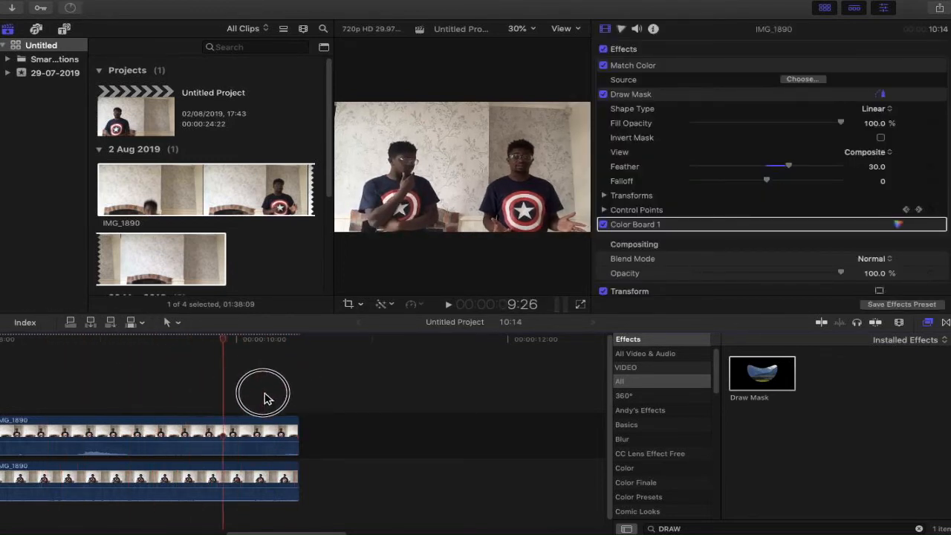
pyautogui.moveTo(261, 392); pyautogui.dragTo(214, 392)
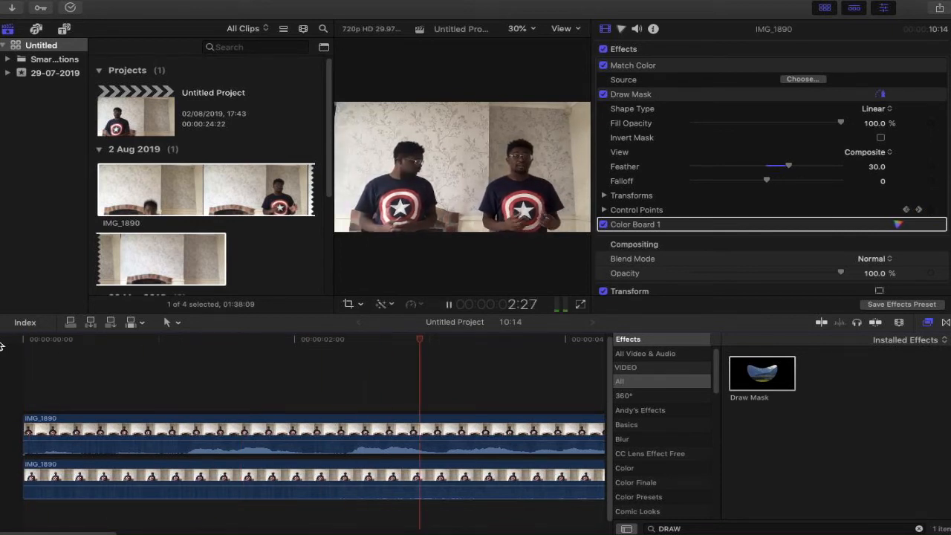
pyautogui.click(449, 303)
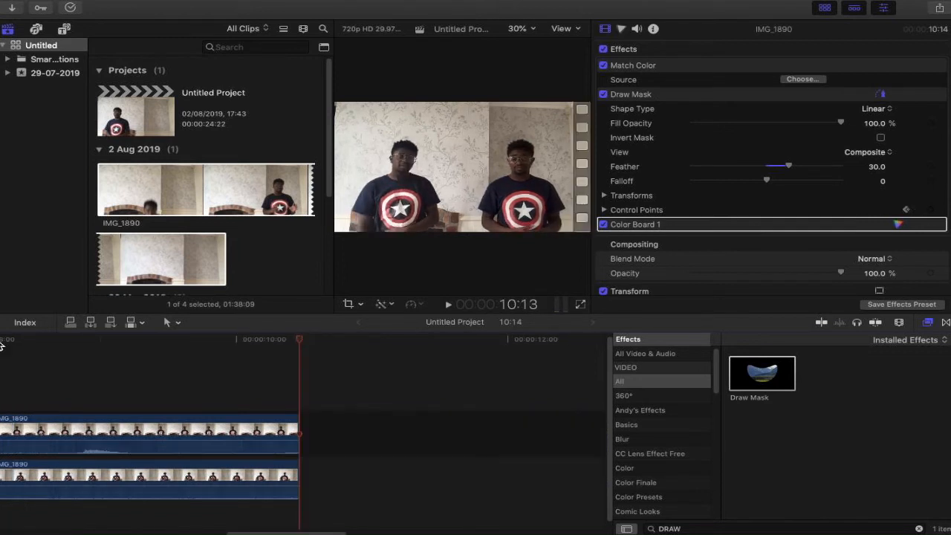
pyautogui.moveTo(226, 312)
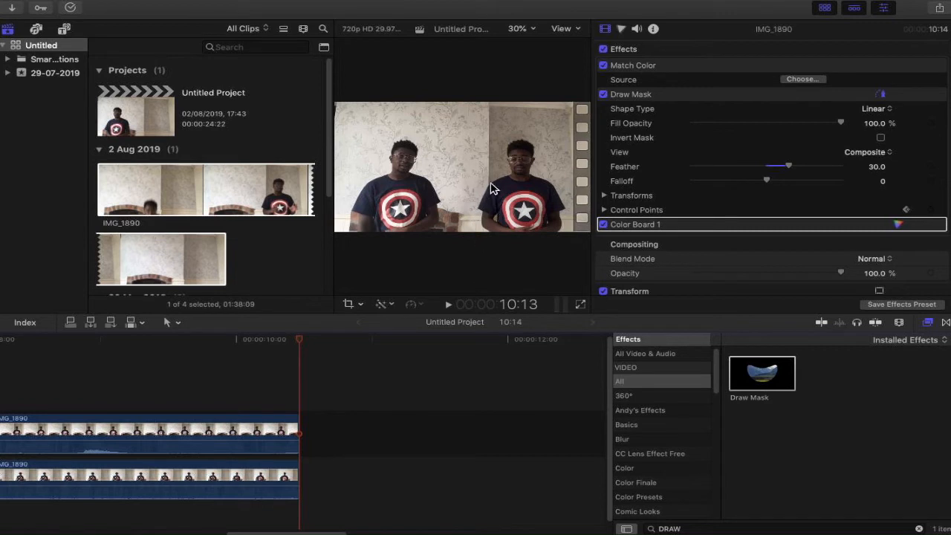
pyautogui.moveTo(592, 306)
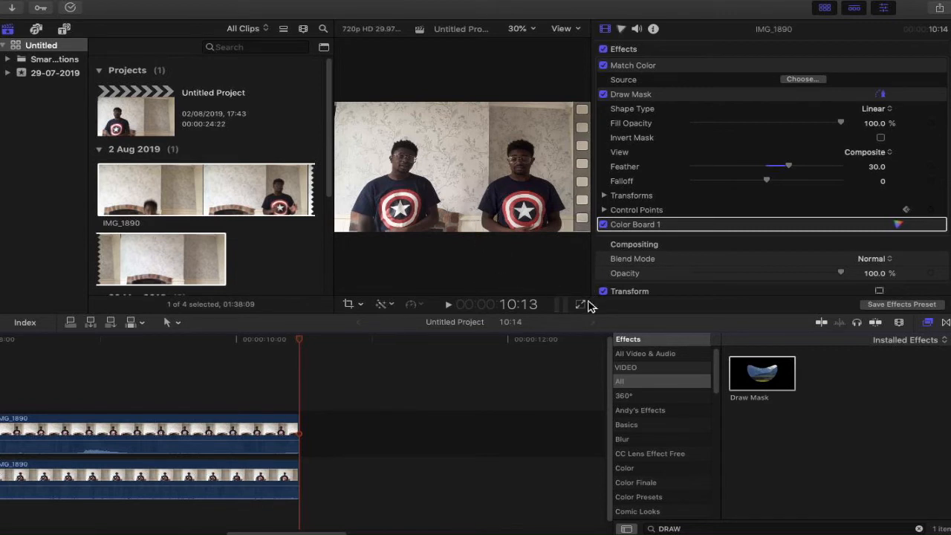